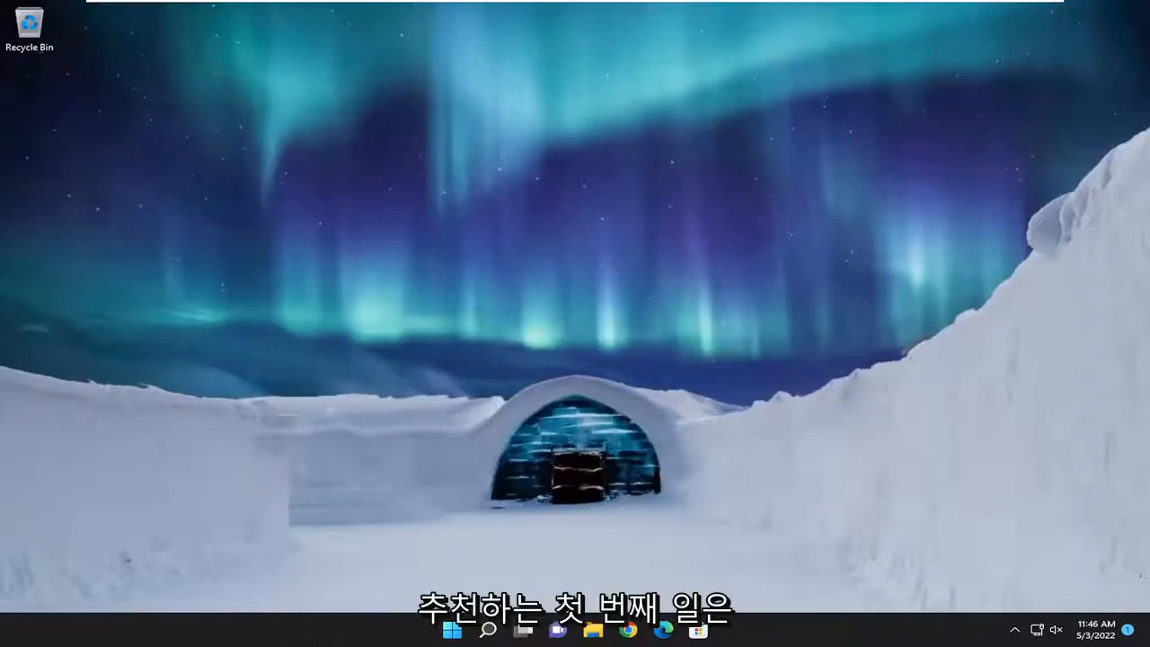
Step: Search Windows for 'troubleshoot settings' to reach the Other troubleshooters page
left_click(502, 629)
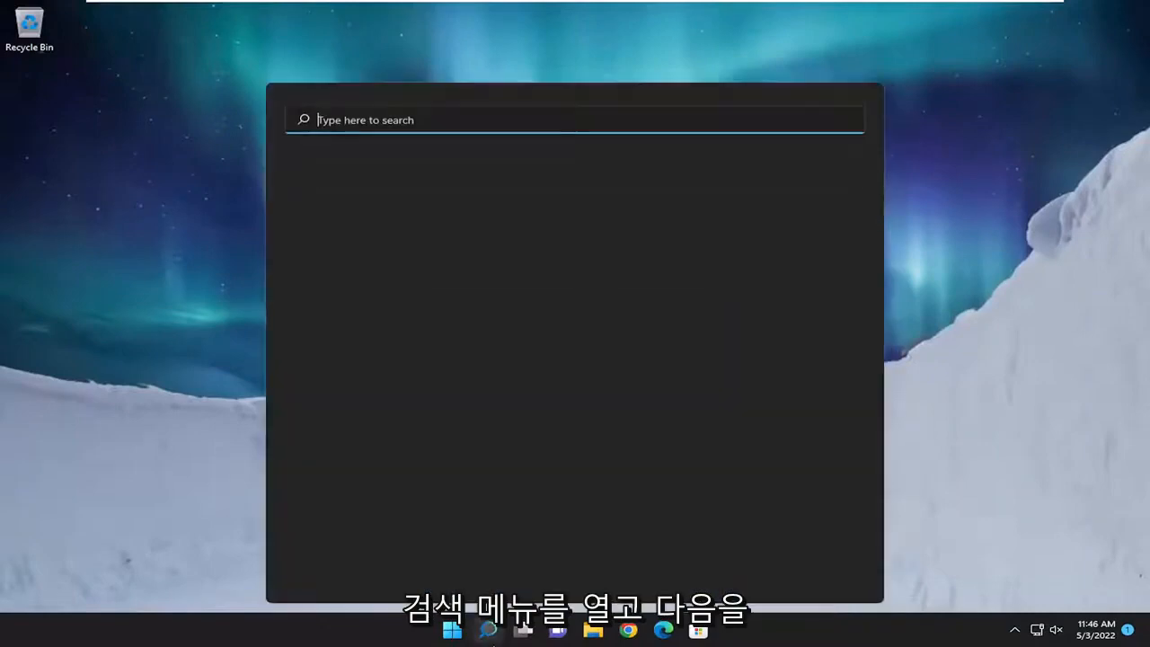
type("troubleshoot settings")
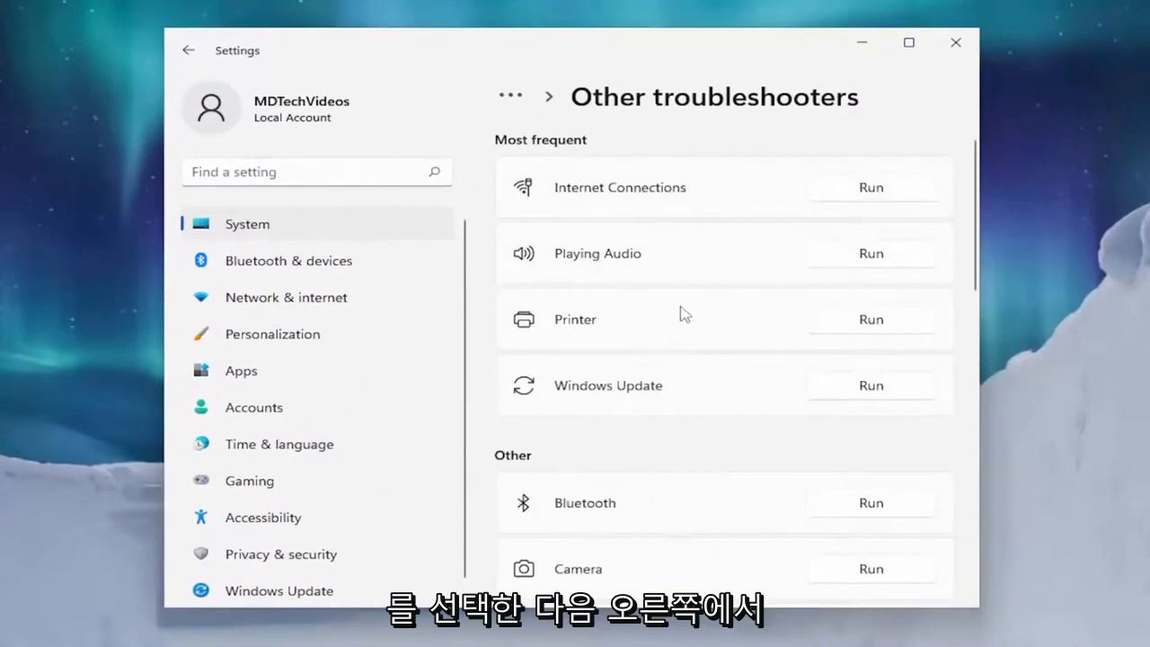
Step: Run the Windows Store Apps troubleshooter from the Other troubleshooters list
scroll("down", 3)
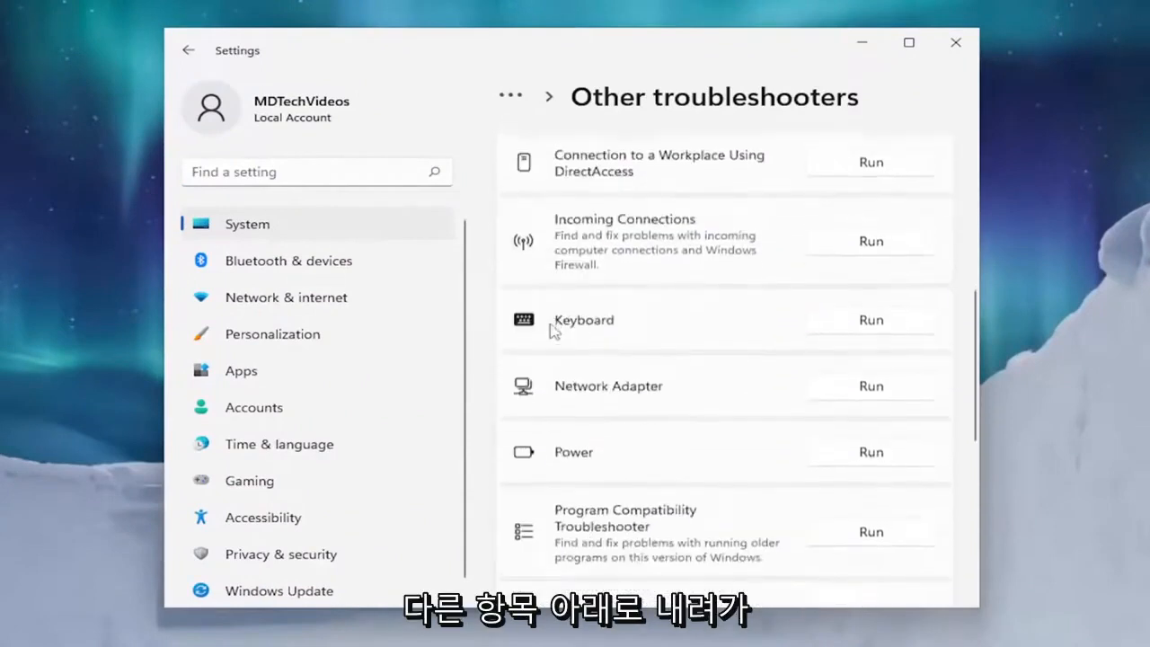
scroll("down", 3)
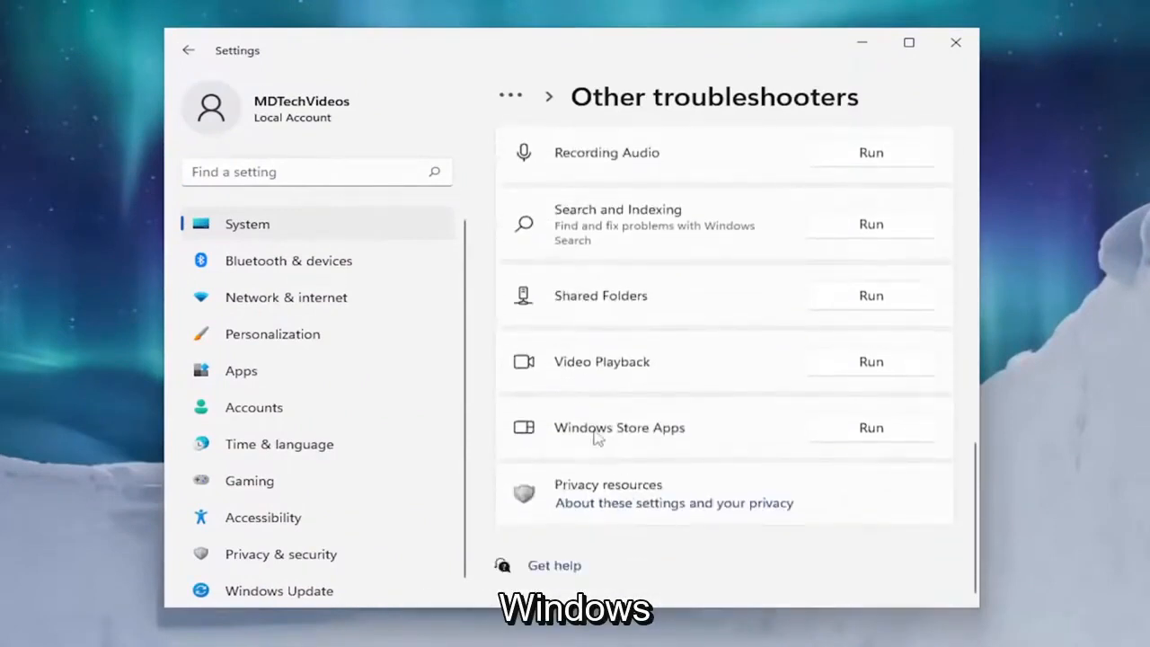
left_click(869, 428)
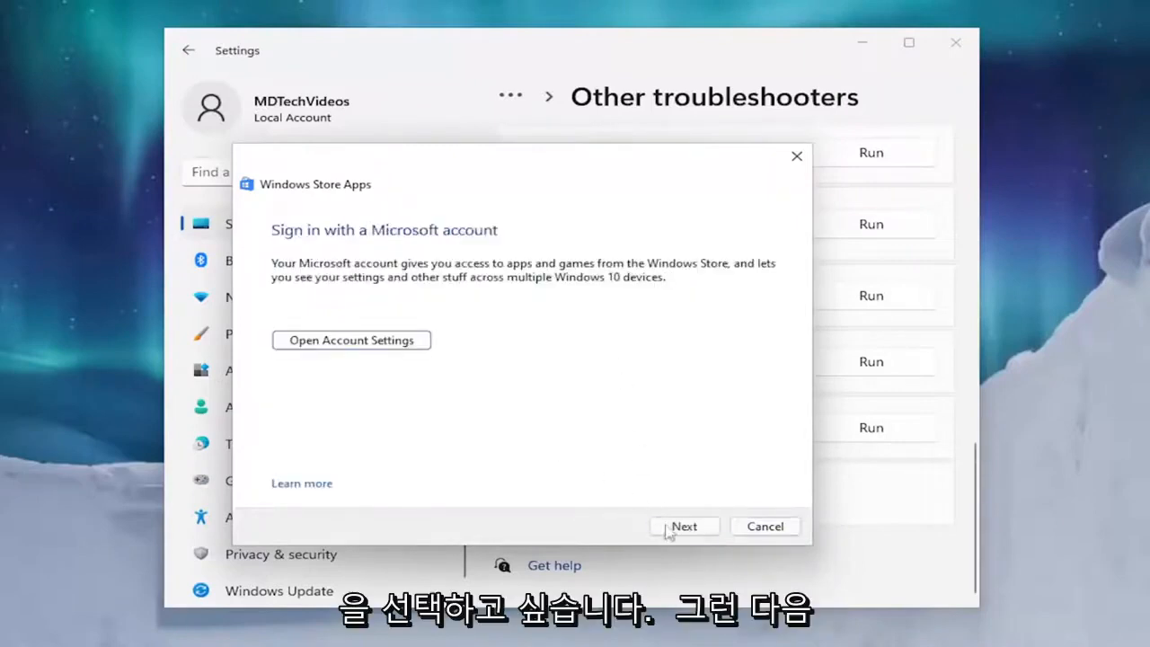
Step: Continue the Windows Store Apps troubleshooter past the Microsoft account sign-in notice
left_click(684, 525)
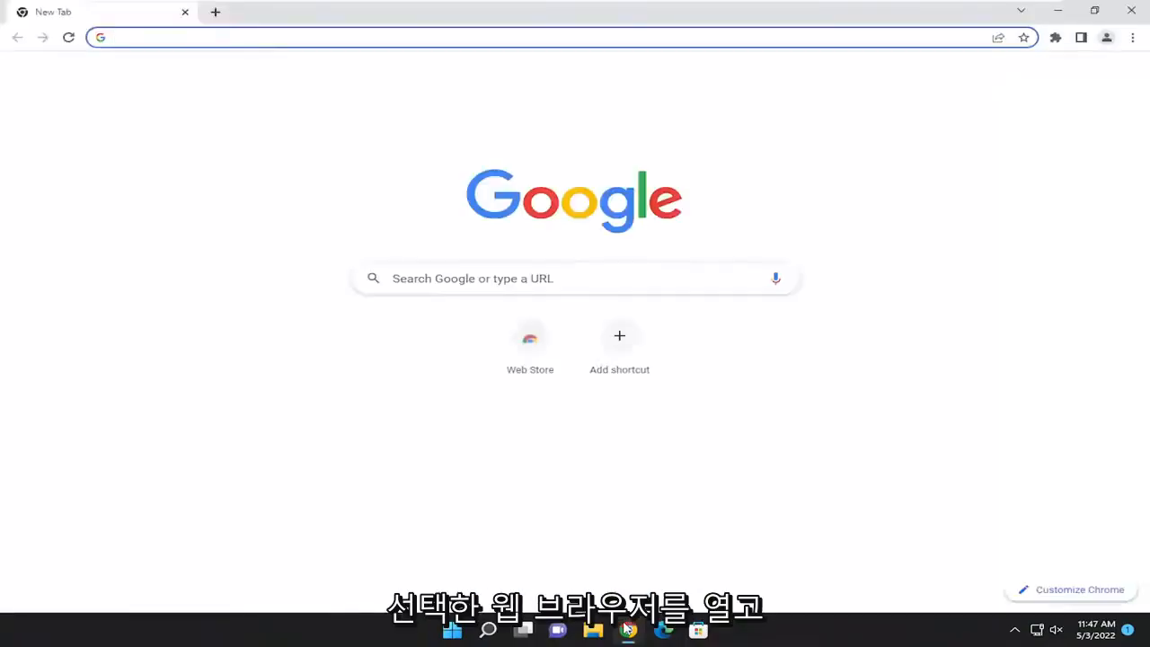
Step: Search Google in Chrome for 'visual c++'
type("visual")
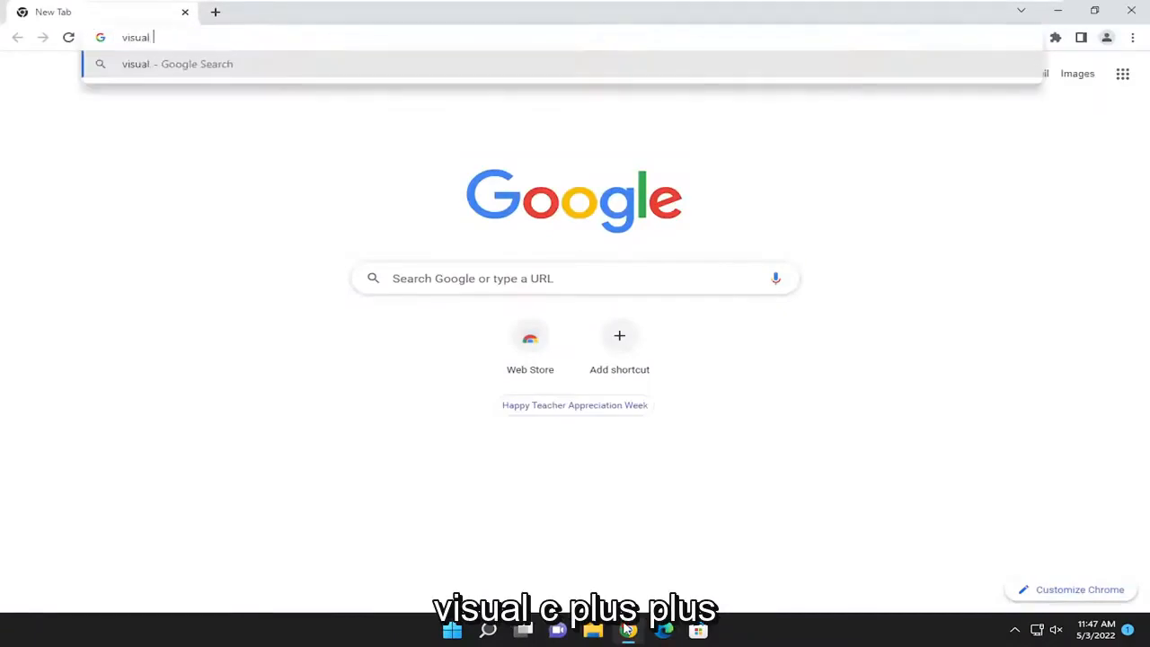
key("Enter")
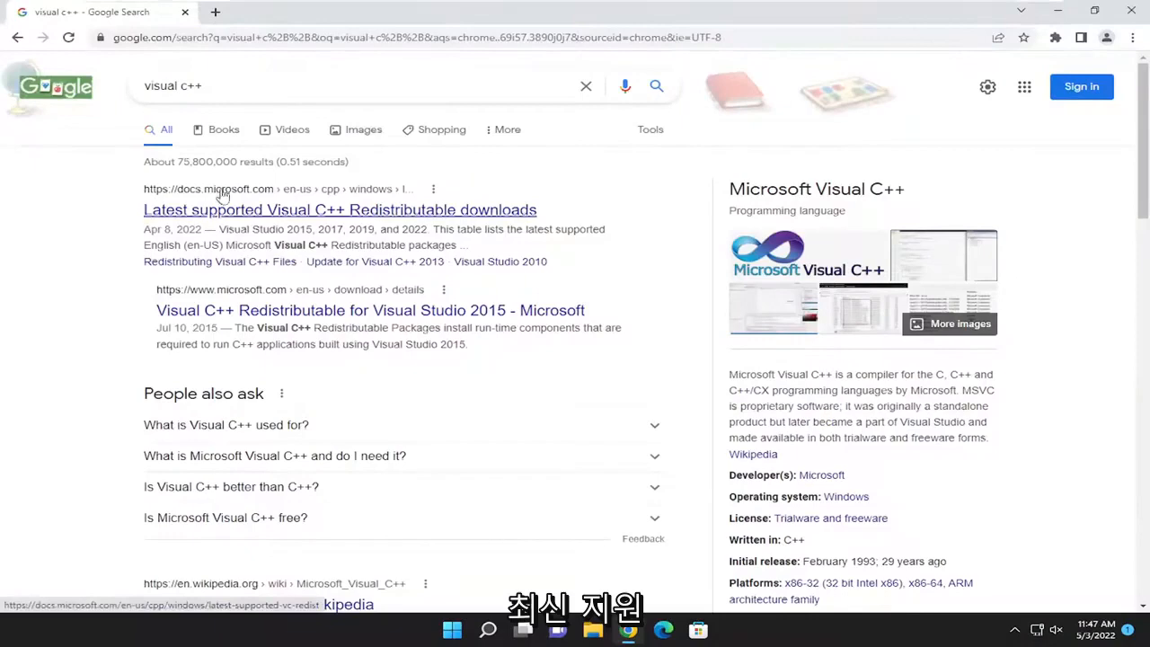
mouse_move(278, 216)
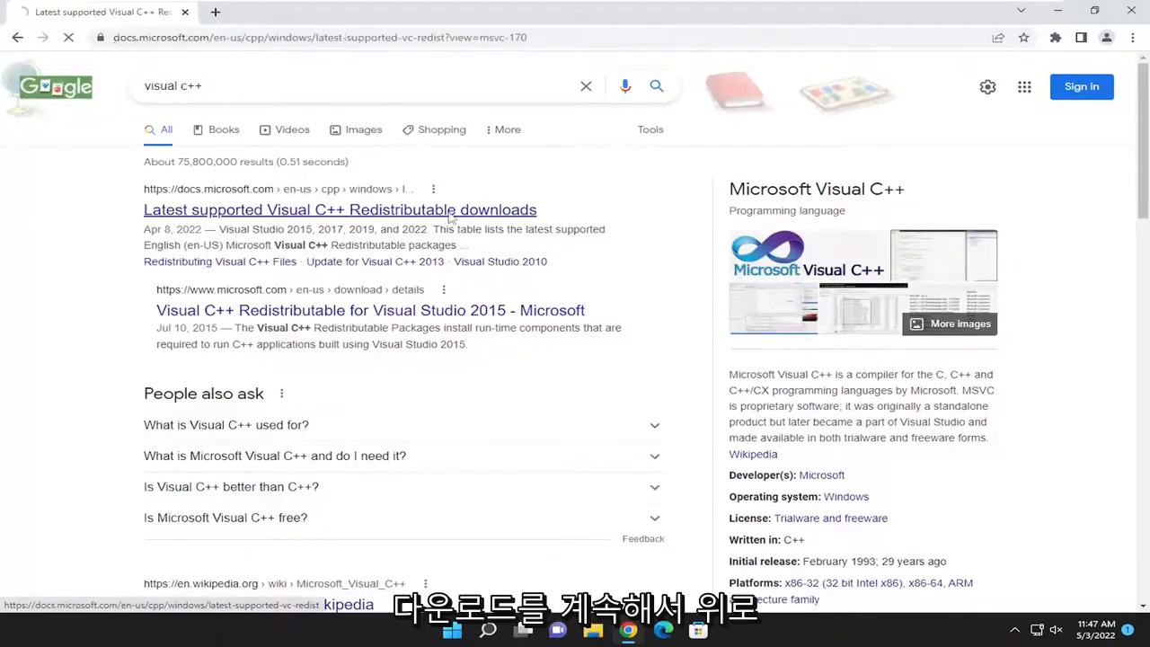
Step: Download and launch vc_redist.x64.exe from the Visual Studio 2015–2022 table on Microsoft Learn
left_click(356, 209)
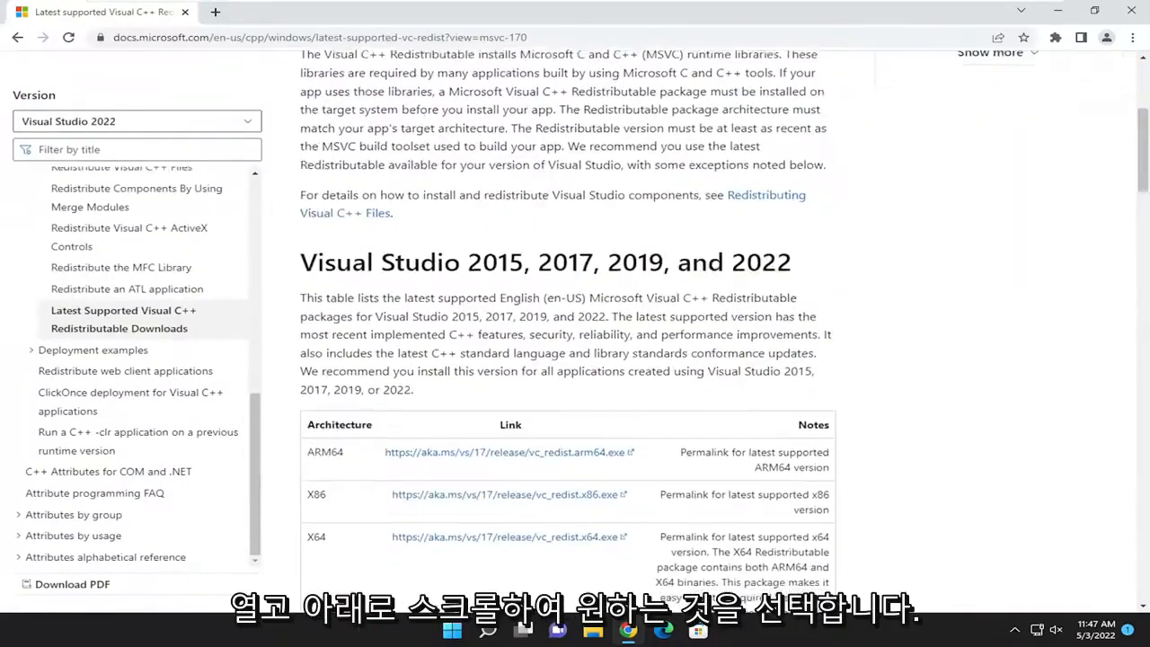
scroll("down", 3)
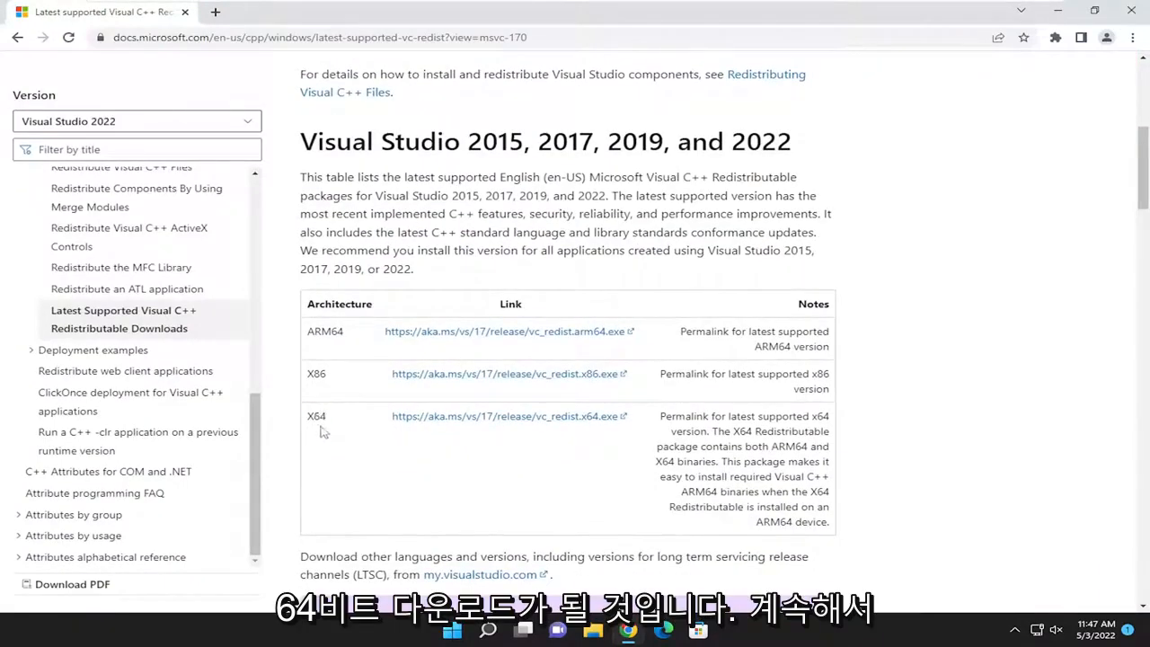
left_click(511, 417)
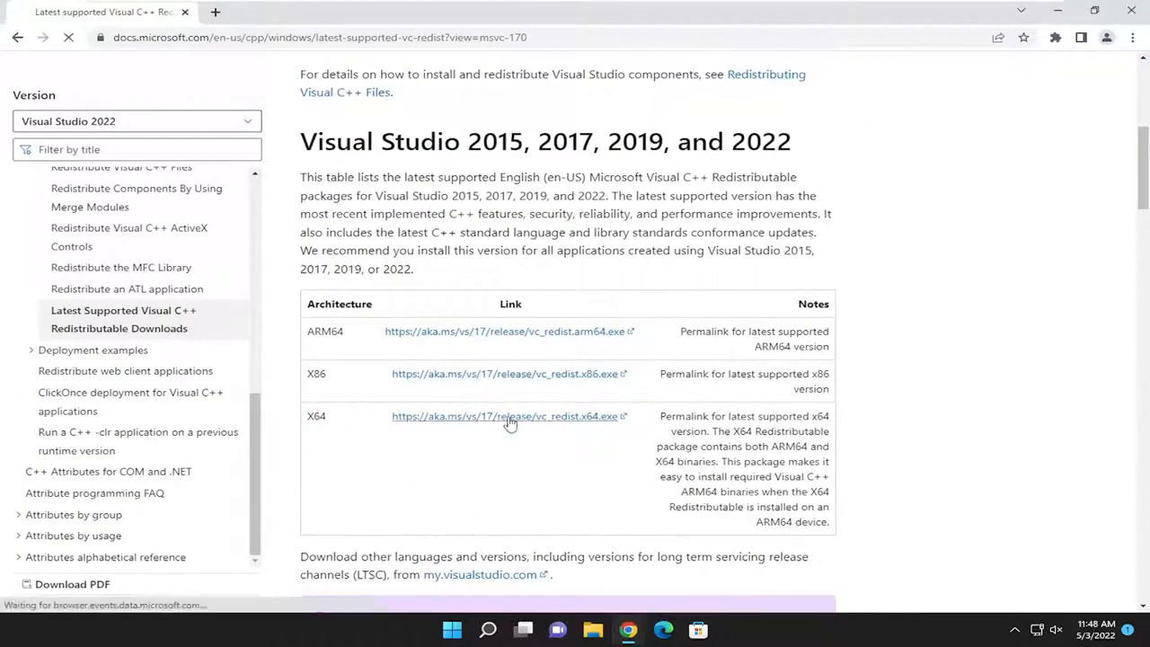
left_click(511, 417)
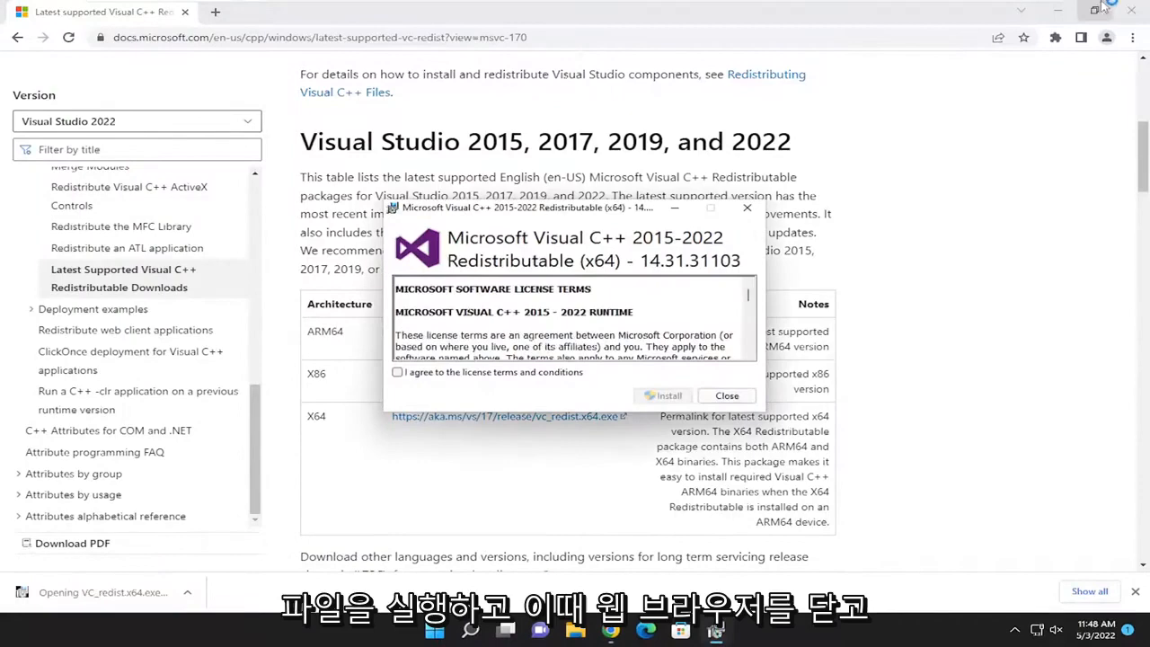
Step: Accept the license, install the x64 Visual C++ 2015-2022 Redistributable and approve the UAC prompt
left_click(1128, 11)
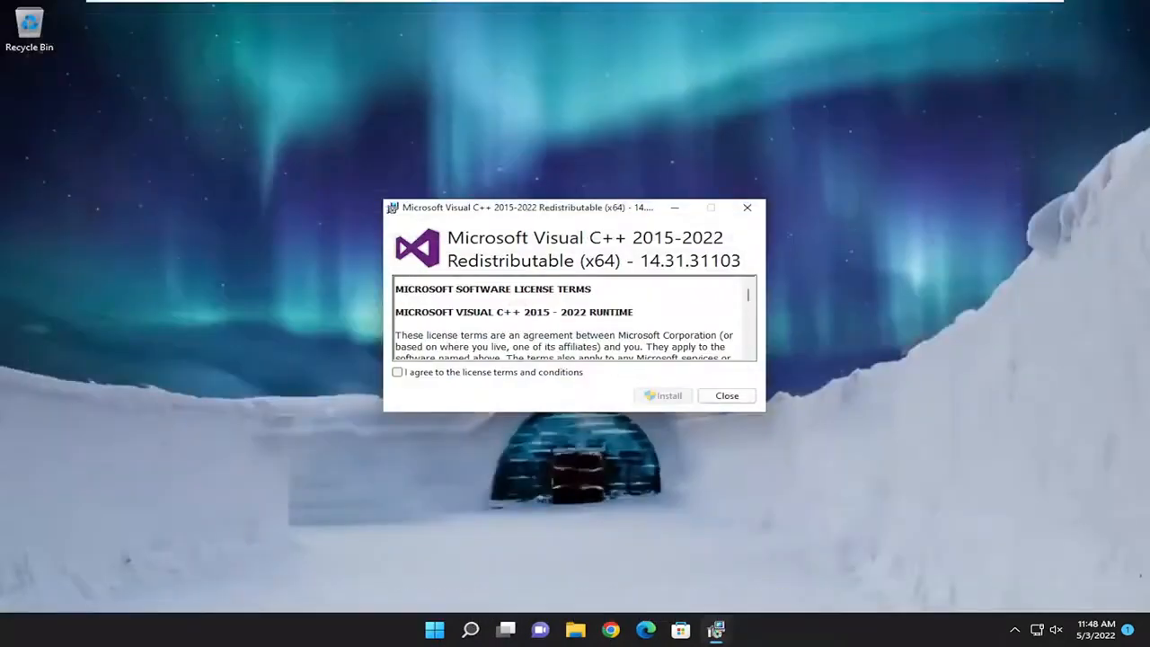
left_click(397, 372)
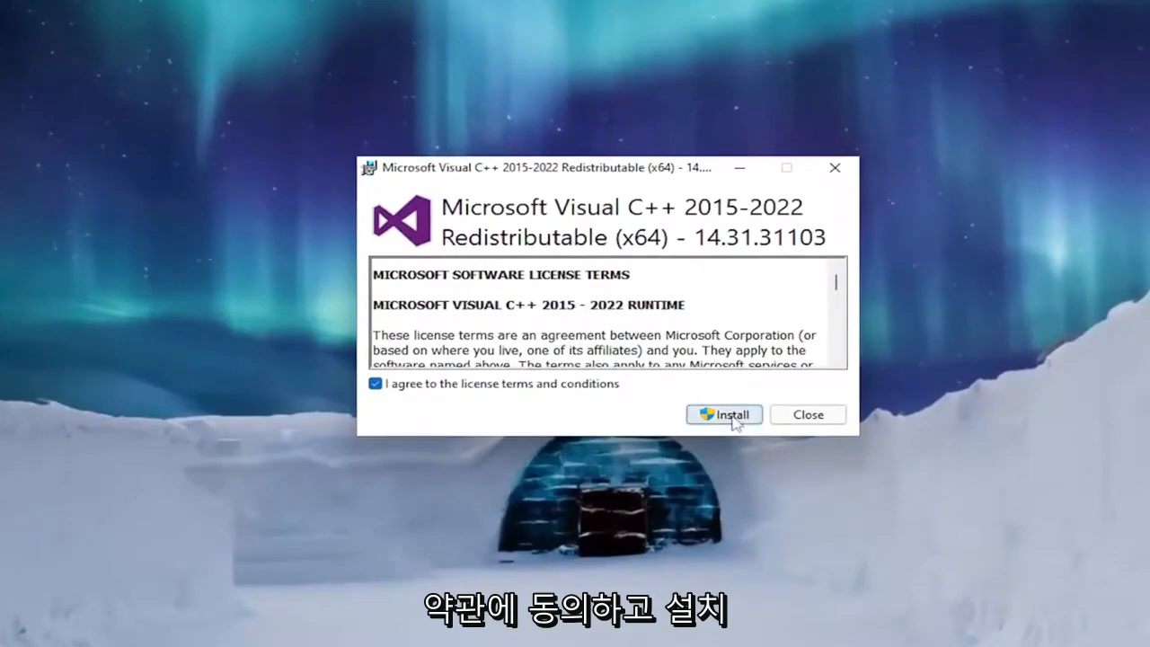
left_click(725, 414)
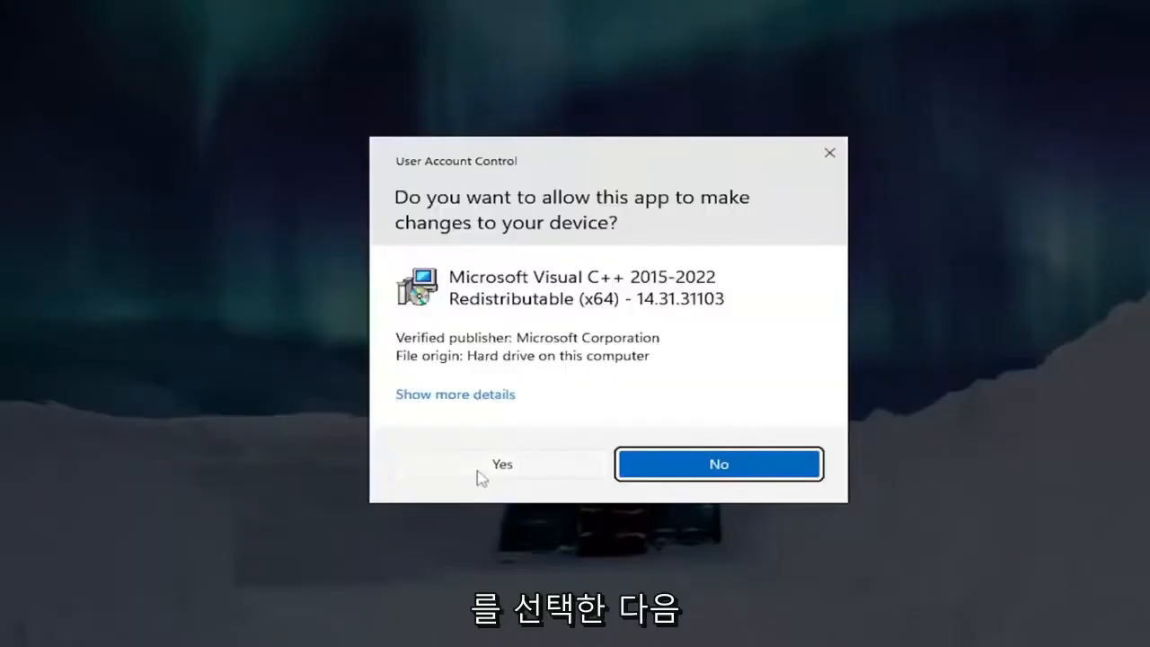
left_click(502, 464)
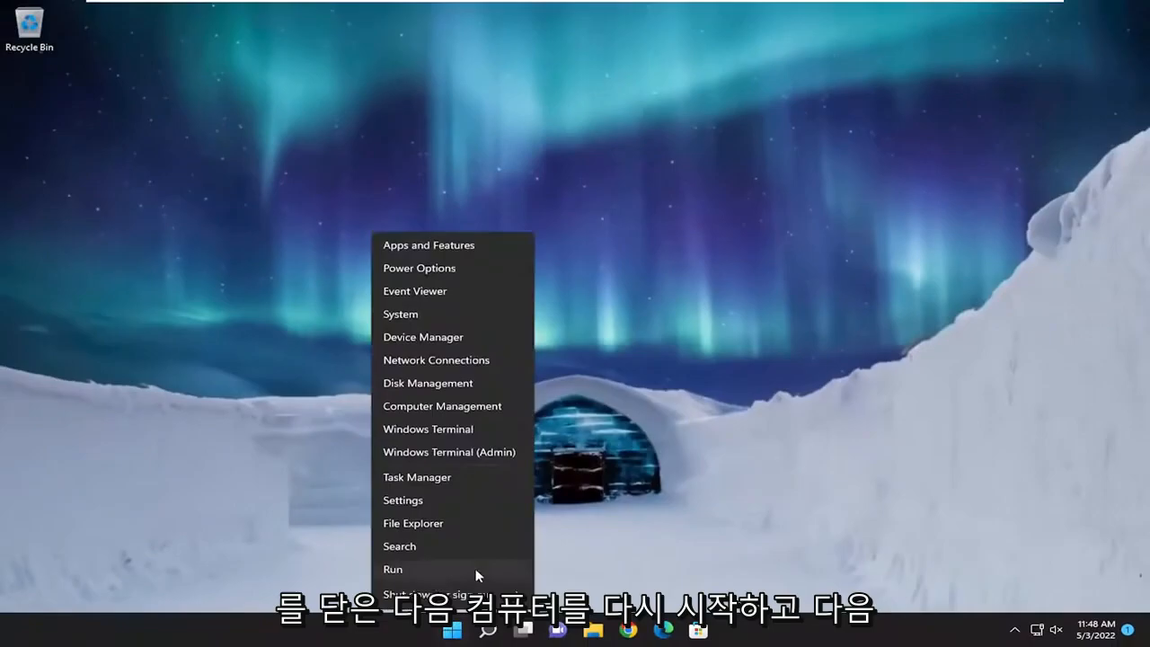
left_click(422, 613)
type("cmd")
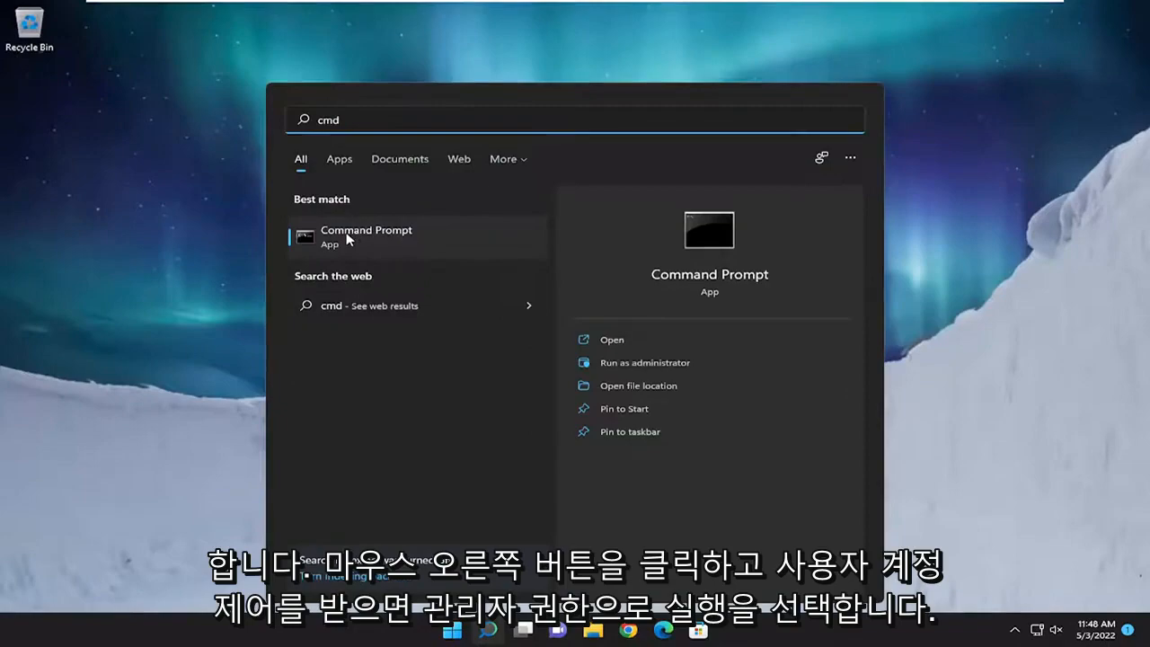
Step: Launch Command Prompt as administrator from the search results
right_click(366, 237)
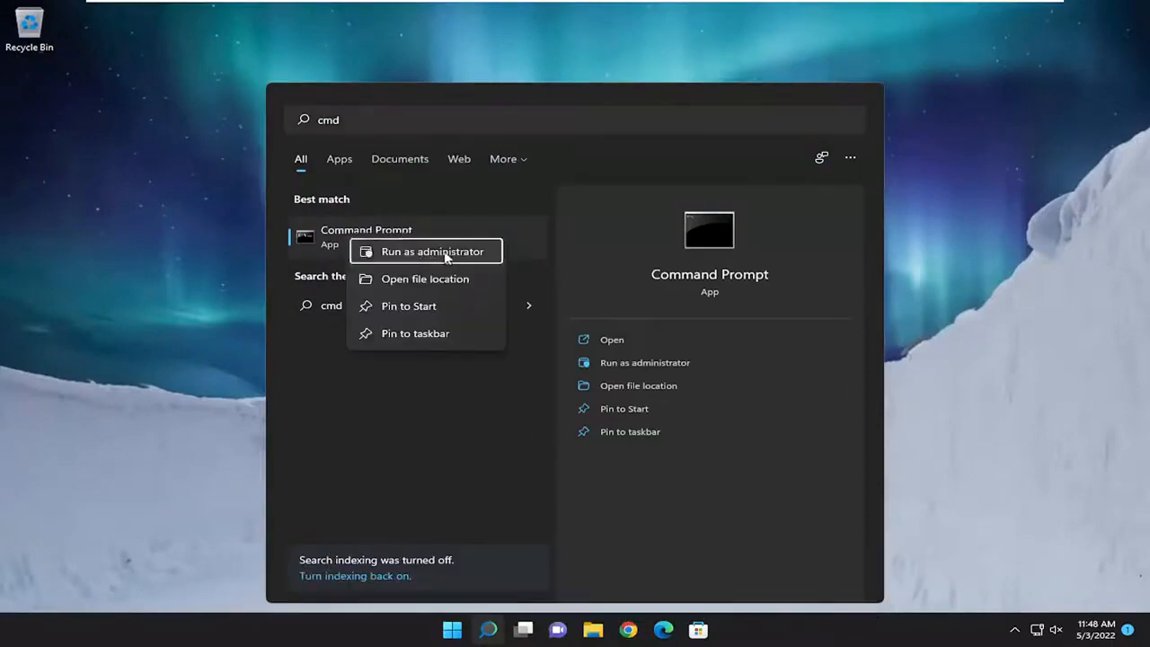
left_click(433, 252)
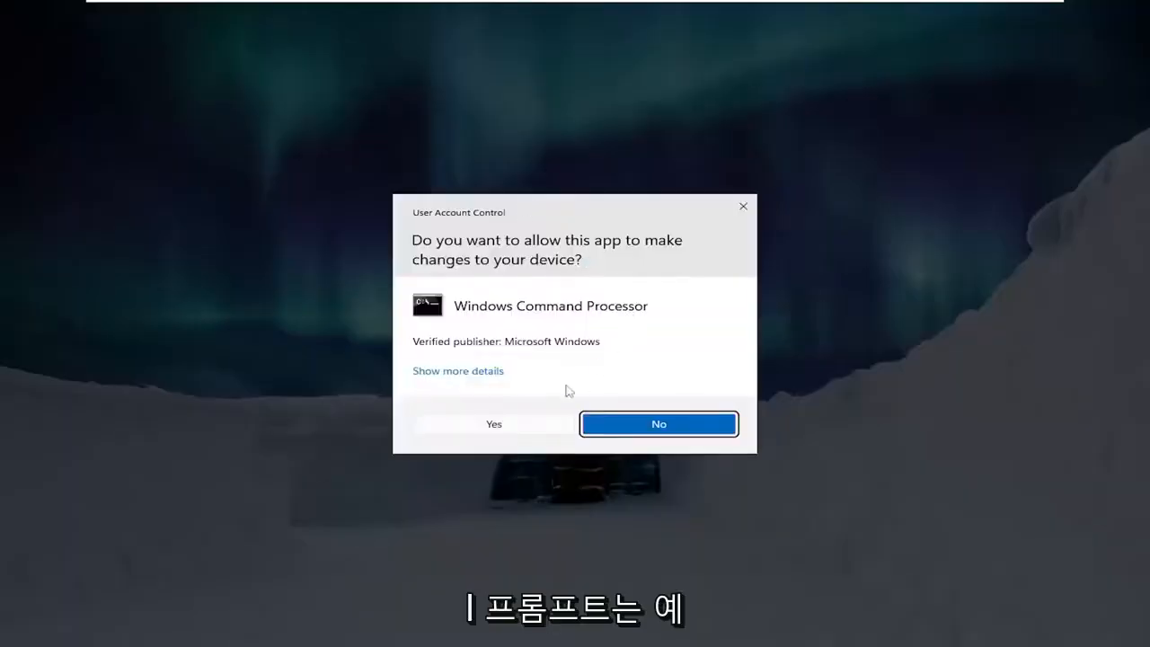
Step: Approve UAC and run sfc /scannow in the administrator Command Prompt
left_click(492, 425)
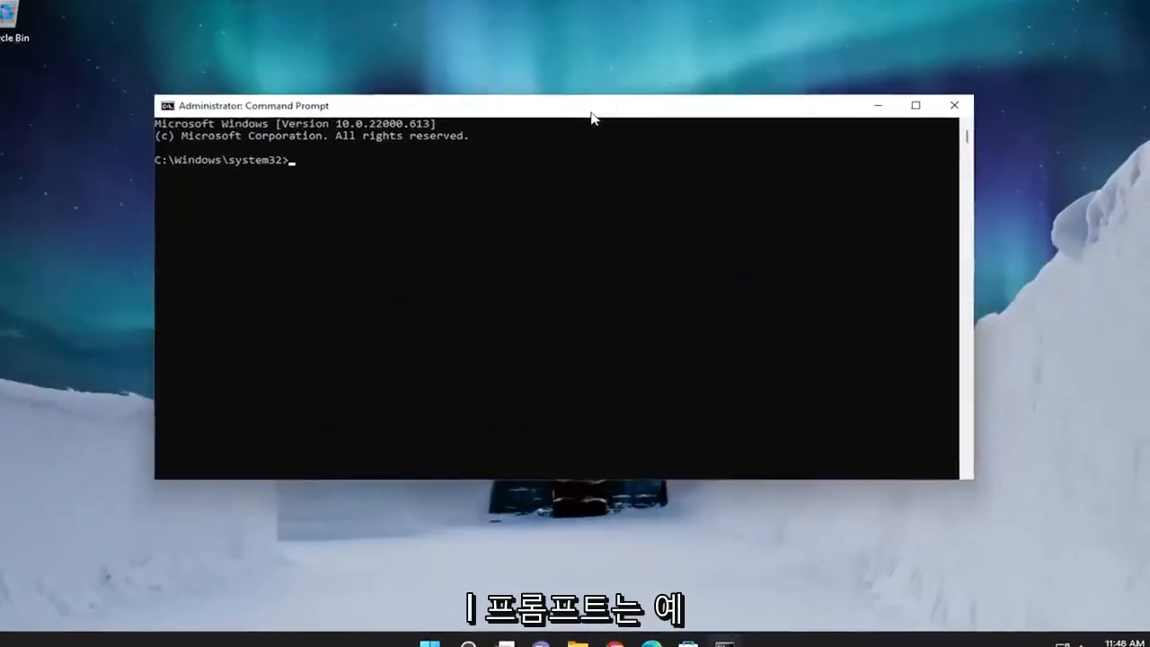
type("sfc")
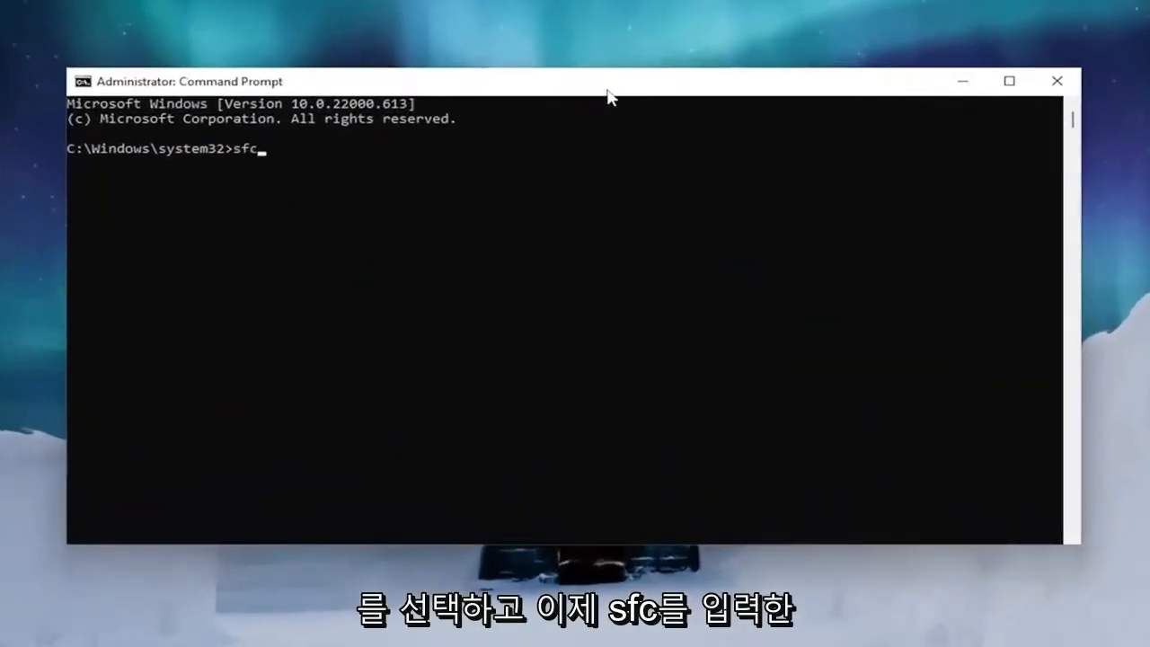
type("/s")
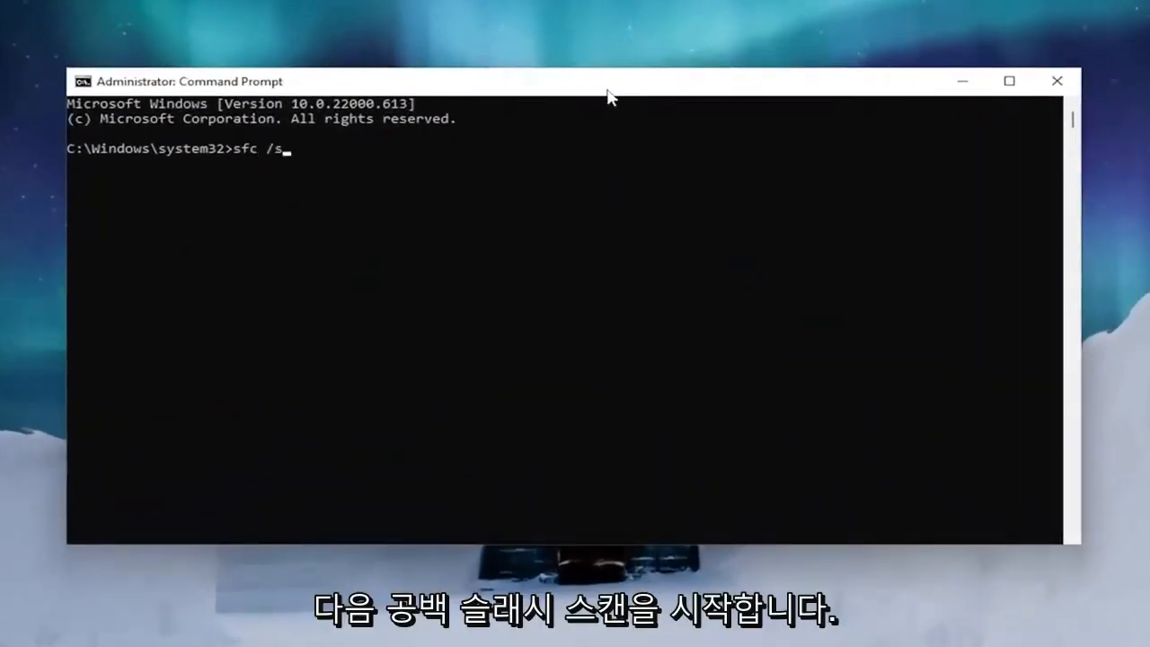
type("cannow")
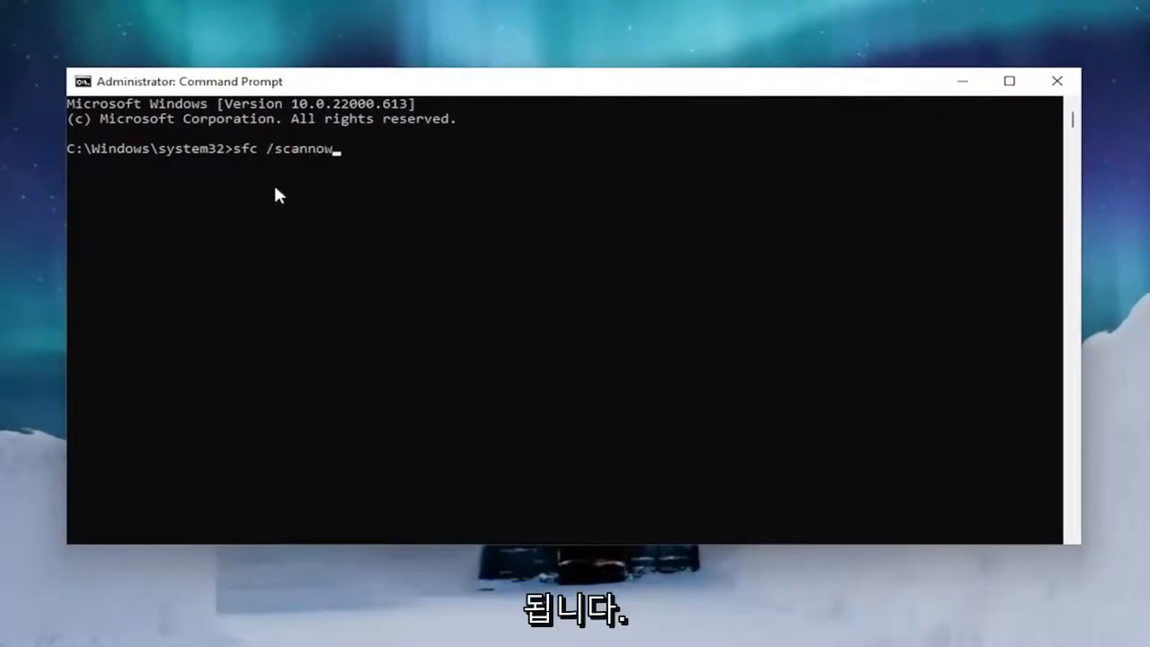
key("Enter")
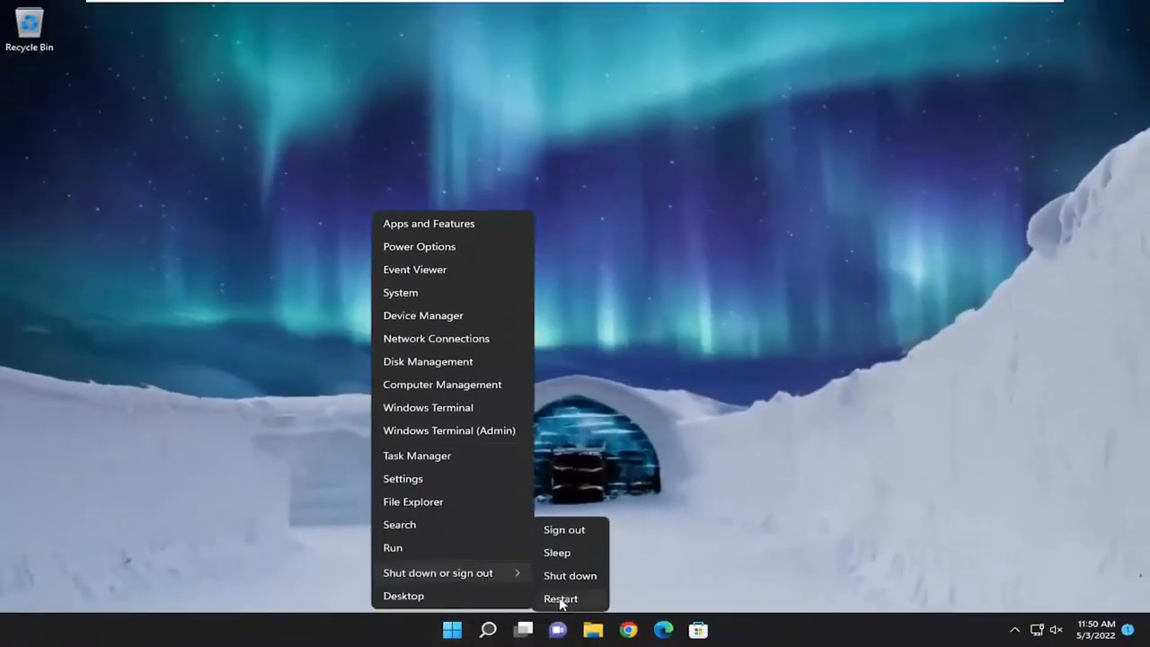
Step: Restart the PC from the Shut down or sign out menu
left_click(561, 600)
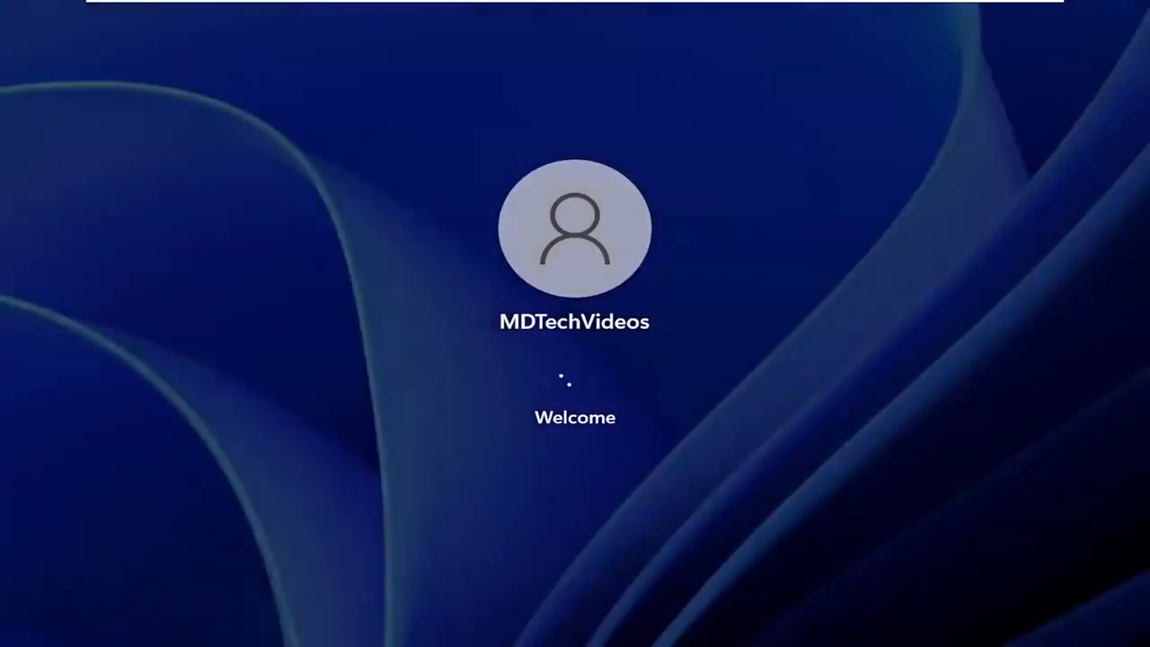